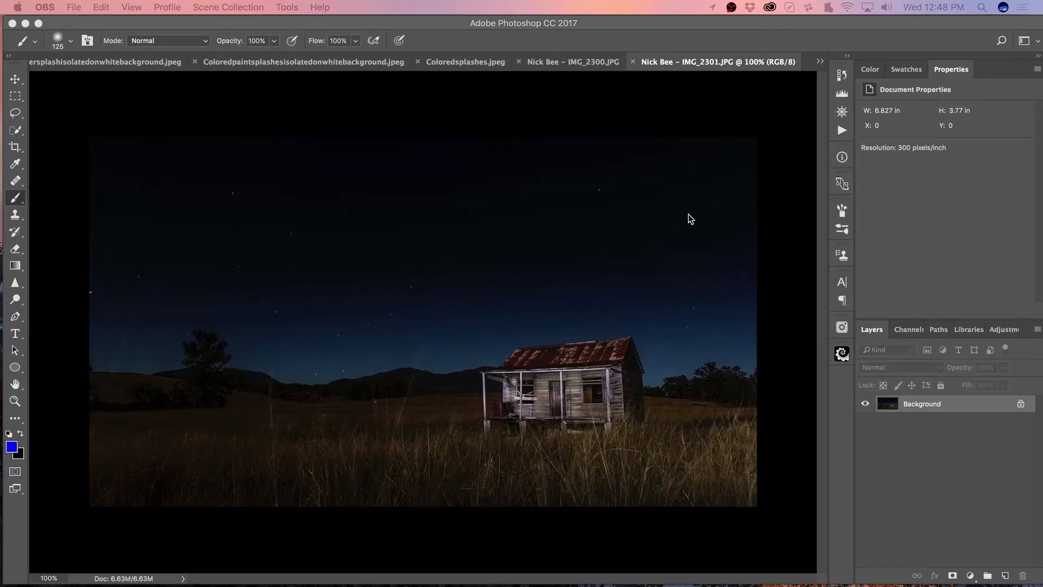
mouse_move(606, 116)
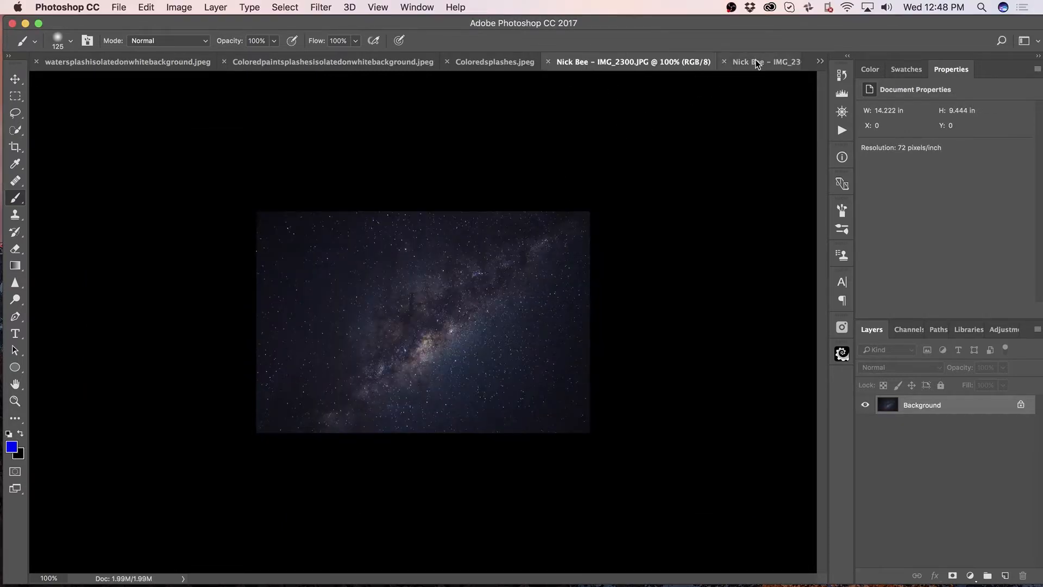
Make the IMG_2300 Milky Way document active, ready to move its contents
click(717, 62)
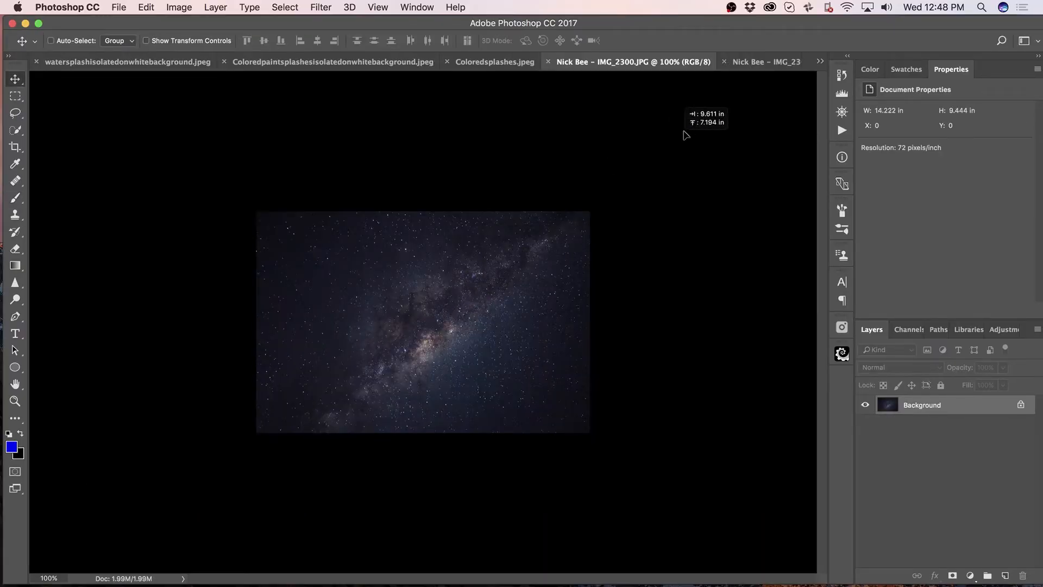
Drop the Milky Way into the shack document, scale it to the photo's width and position it over the sky
click(717, 61)
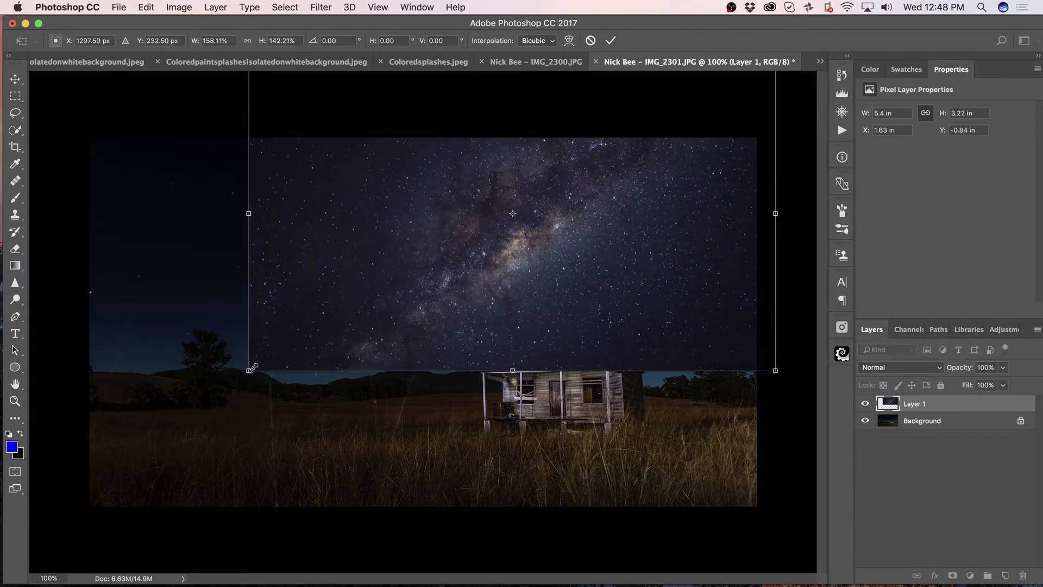
drag(251, 370, 79, 411)
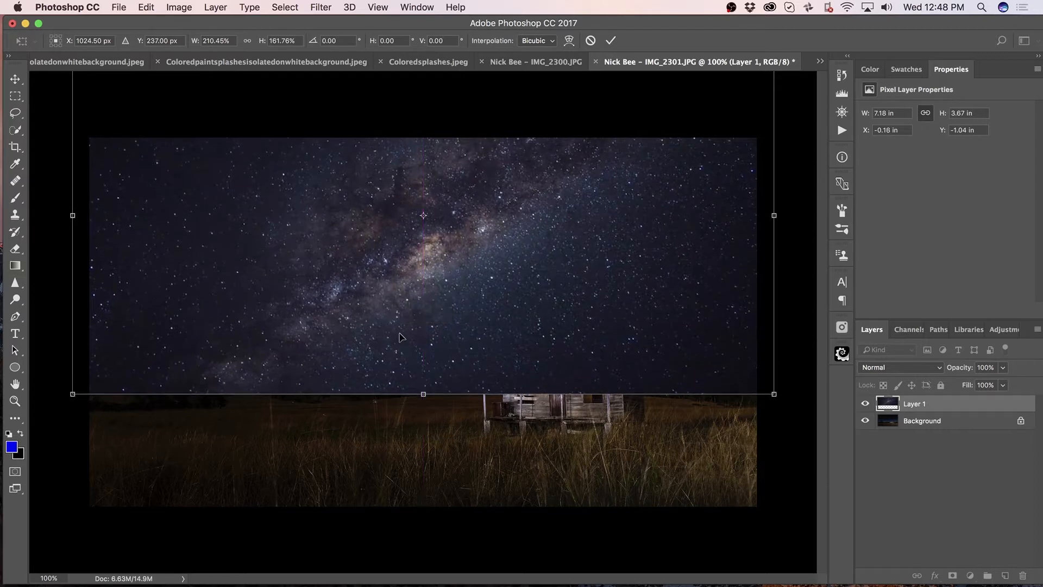
drag(399, 337, 463, 307)
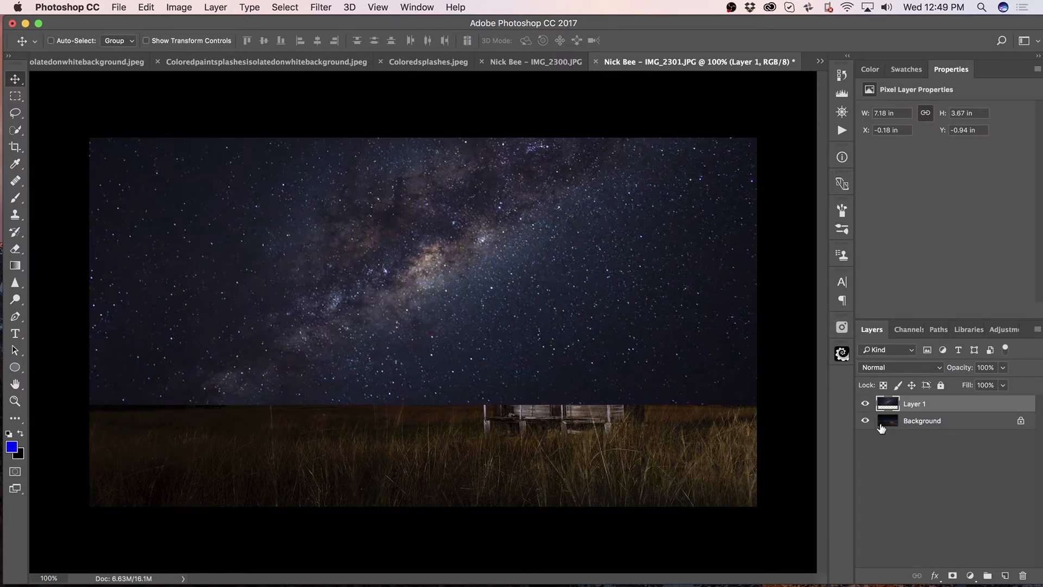
With Layer 1 hidden, quick-select the grass, hills, horizon and shack on the Background layer
click(866, 404)
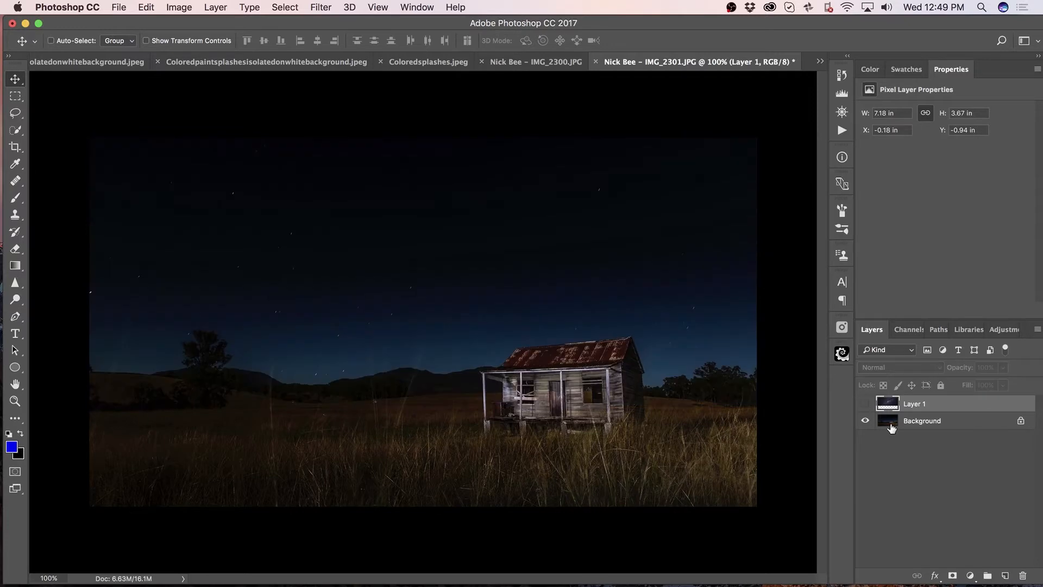
click(923, 420)
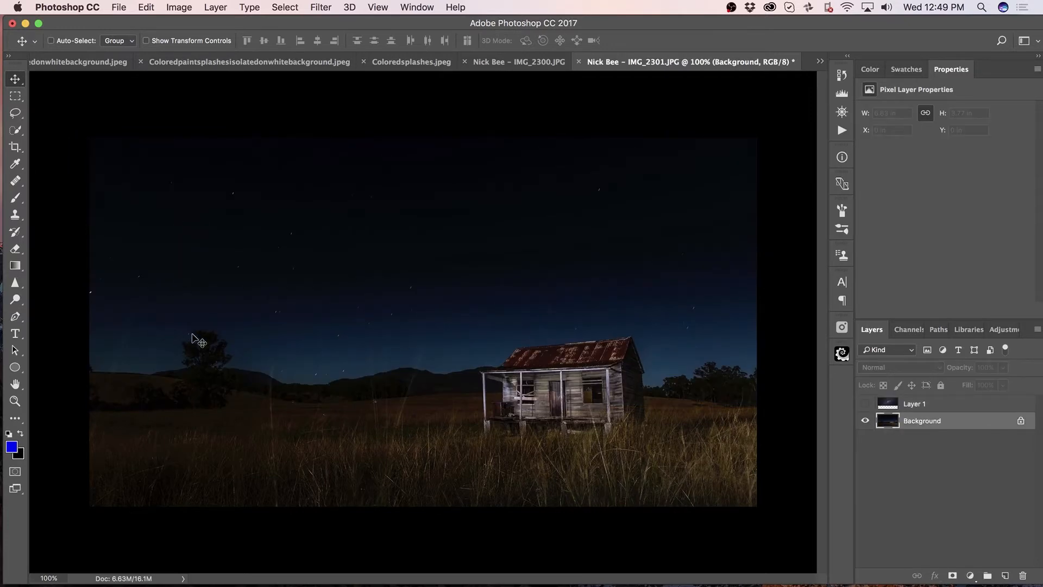
click(14, 129)
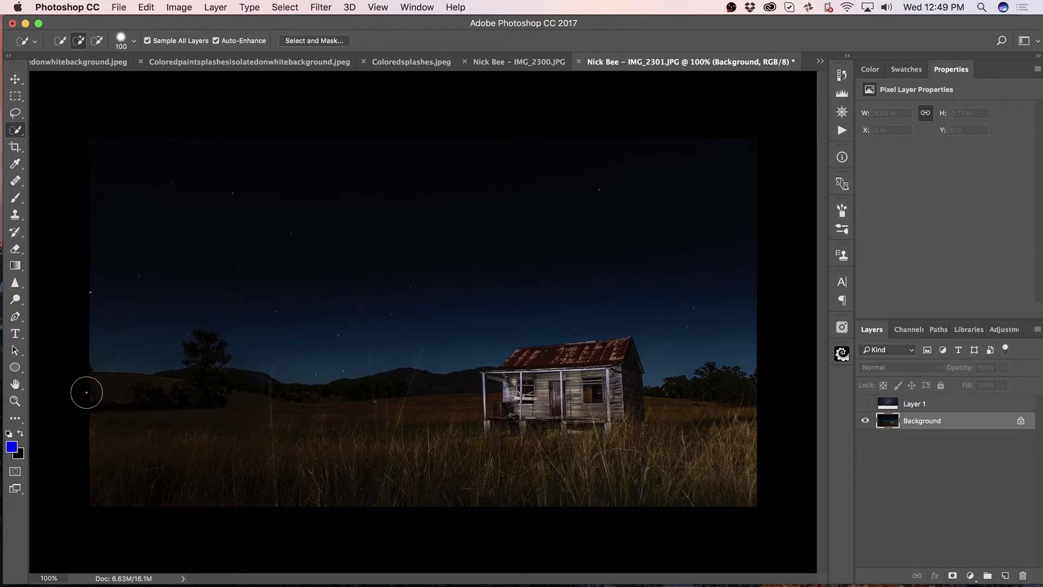
drag(87, 393, 332, 399)
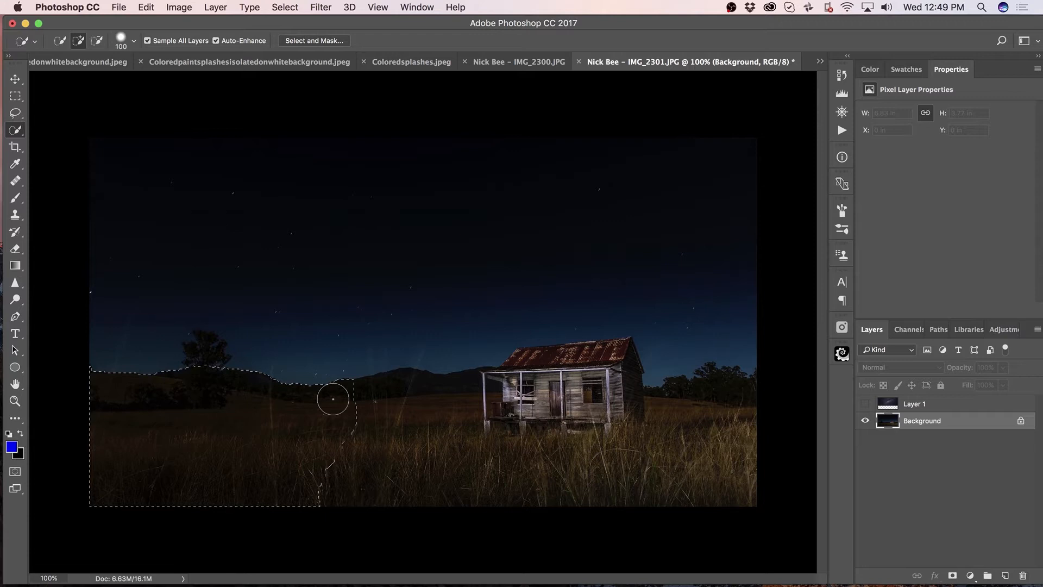
drag(333, 398, 556, 370)
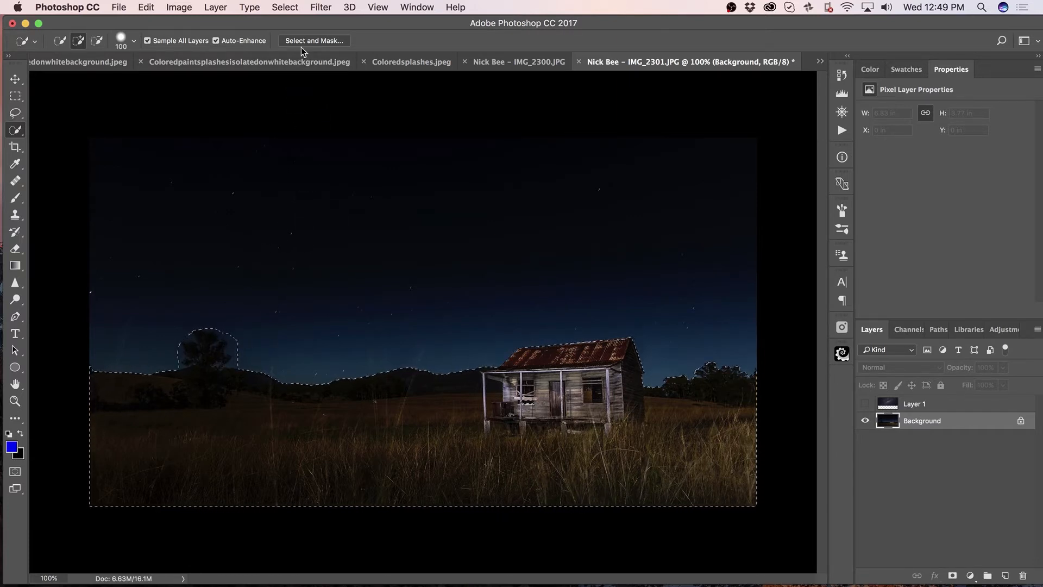
In Select and Mask, add the tree, keep the On White view and refine its leafy edges against the sky
click(313, 40)
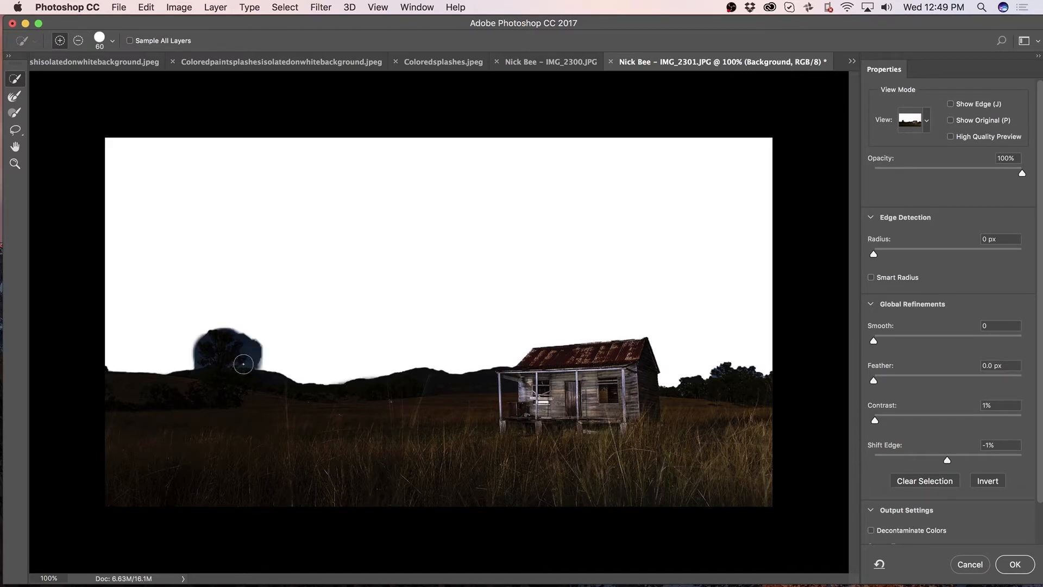
drag(244, 363, 202, 336)
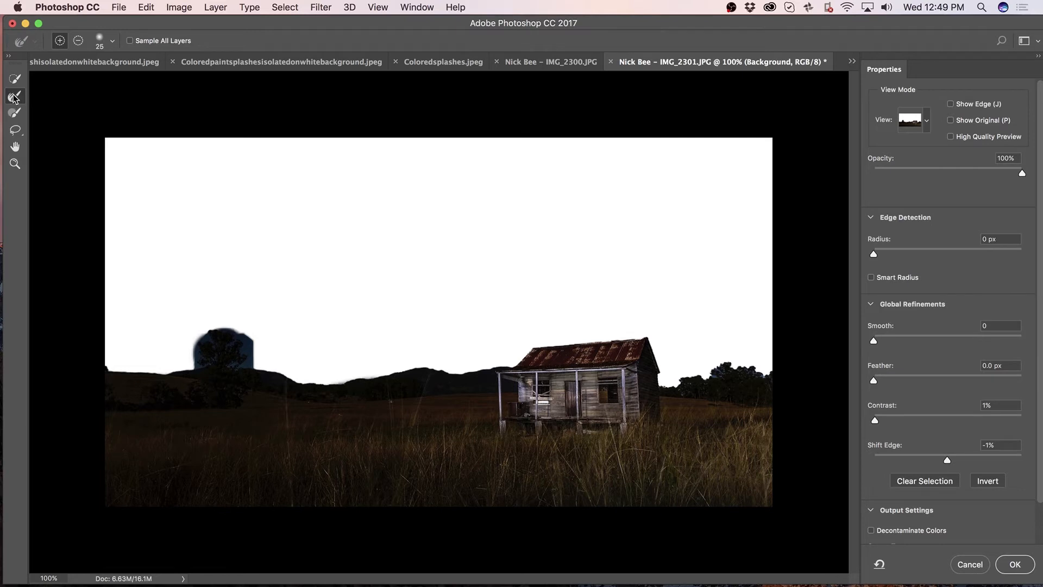
mouse_move(871, 132)
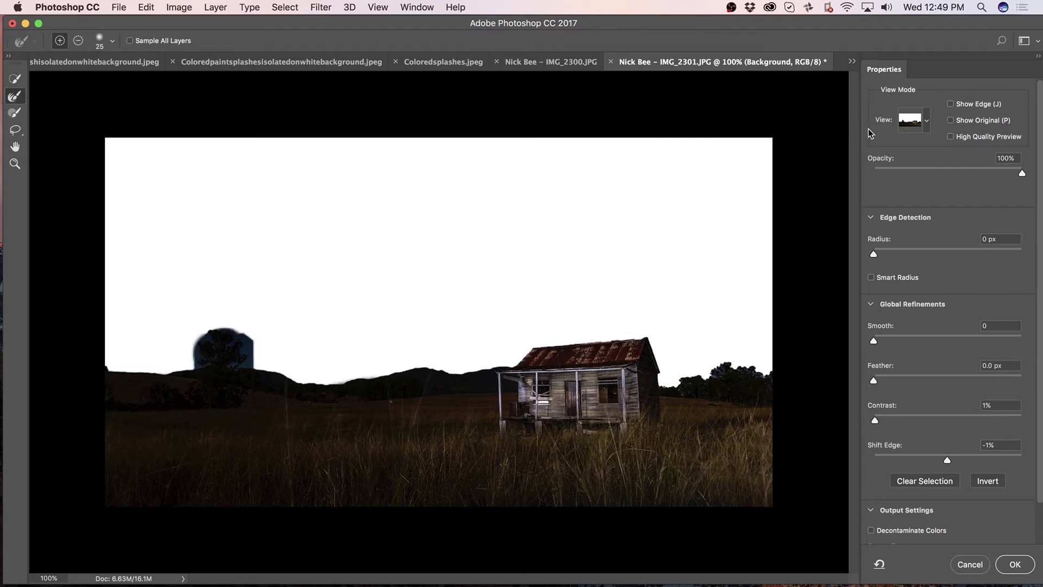
click(925, 119)
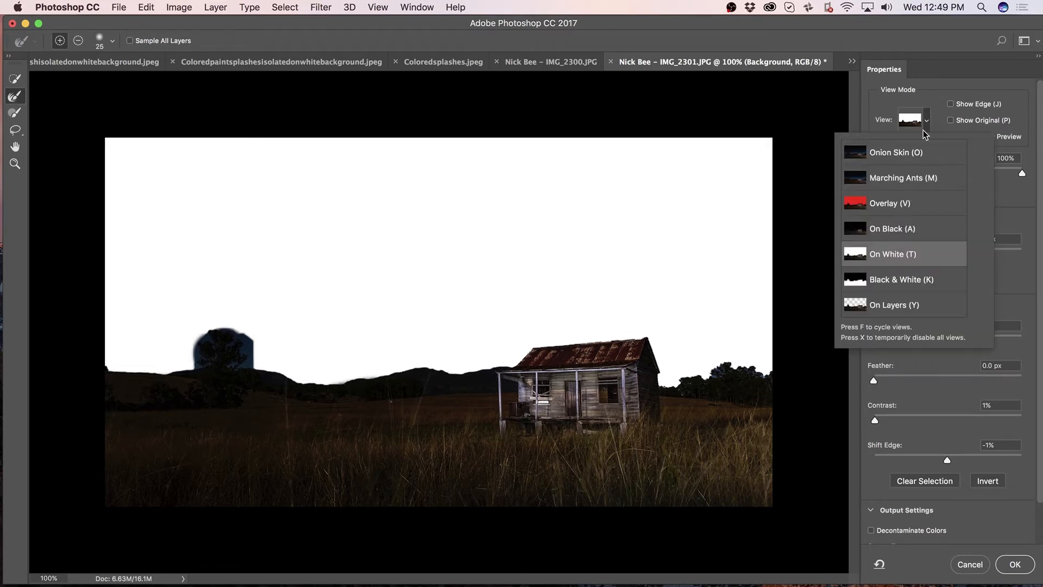
click(892, 253)
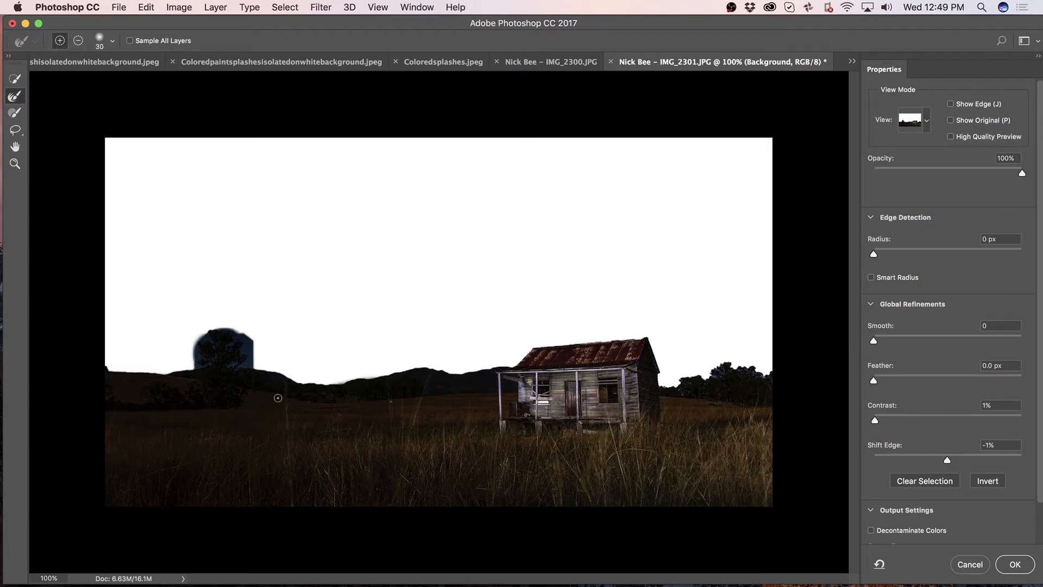
drag(277, 398, 220, 363)
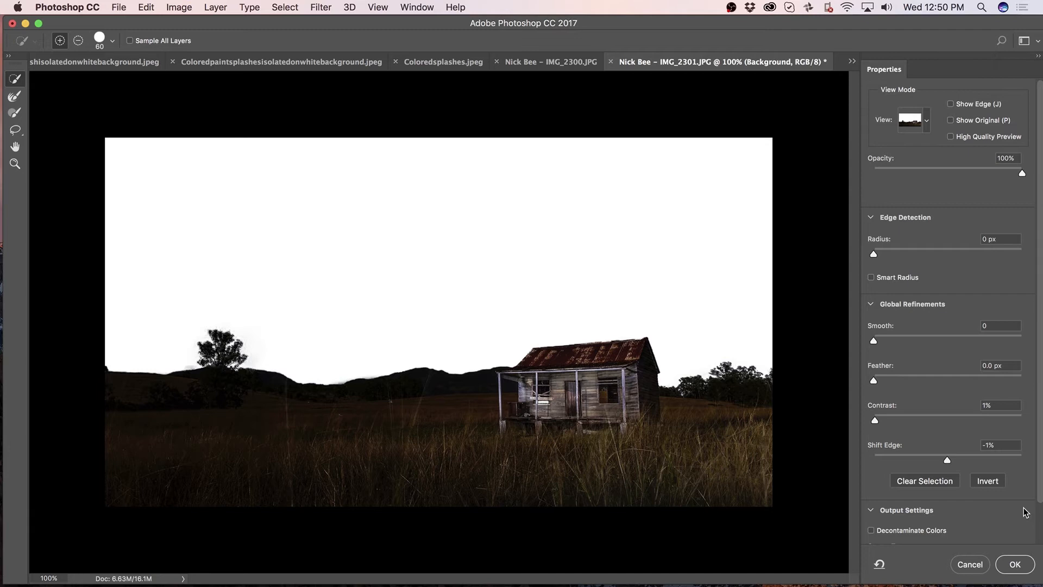
Output the refined selection as a masked landscape layer above the Milky Way
scroll(down, 3)
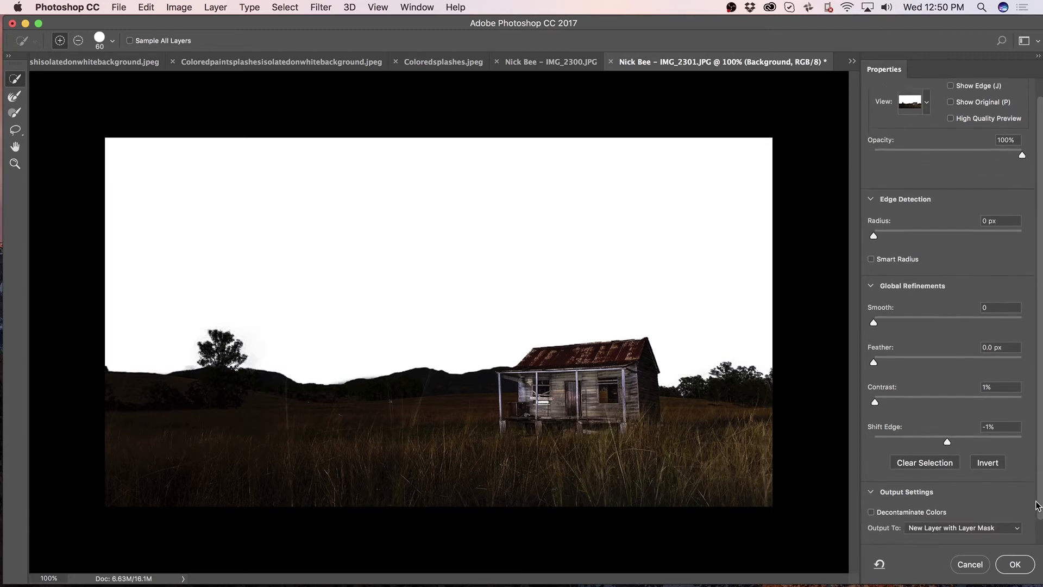
scroll(down, 3)
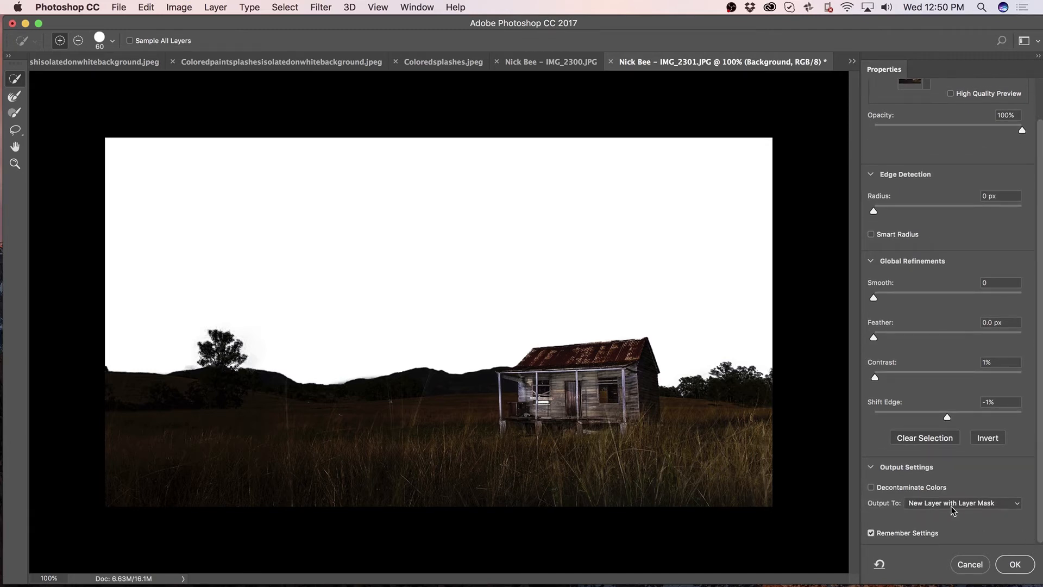
click(1013, 564)
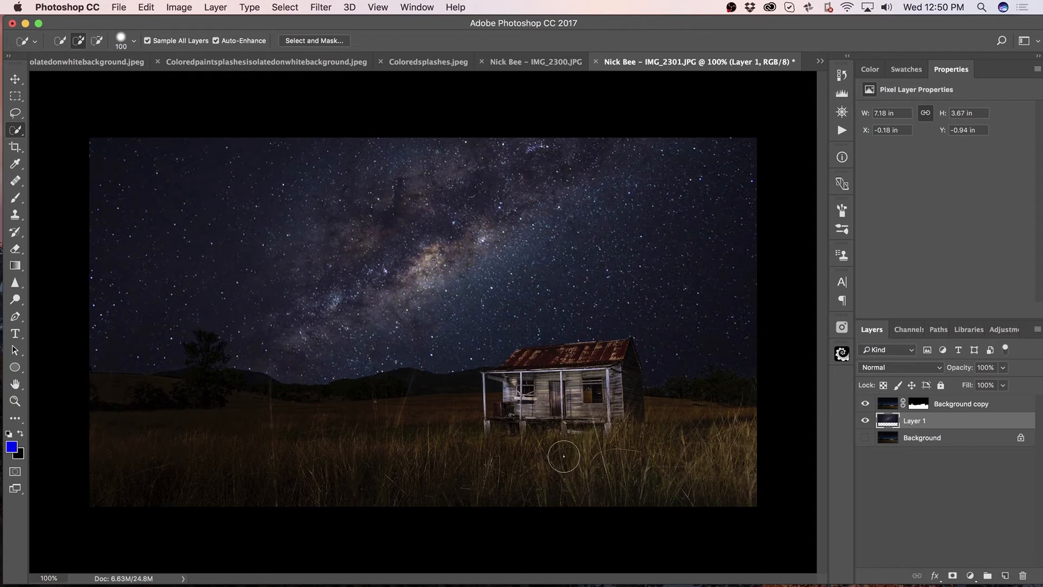
mouse_move(808, 418)
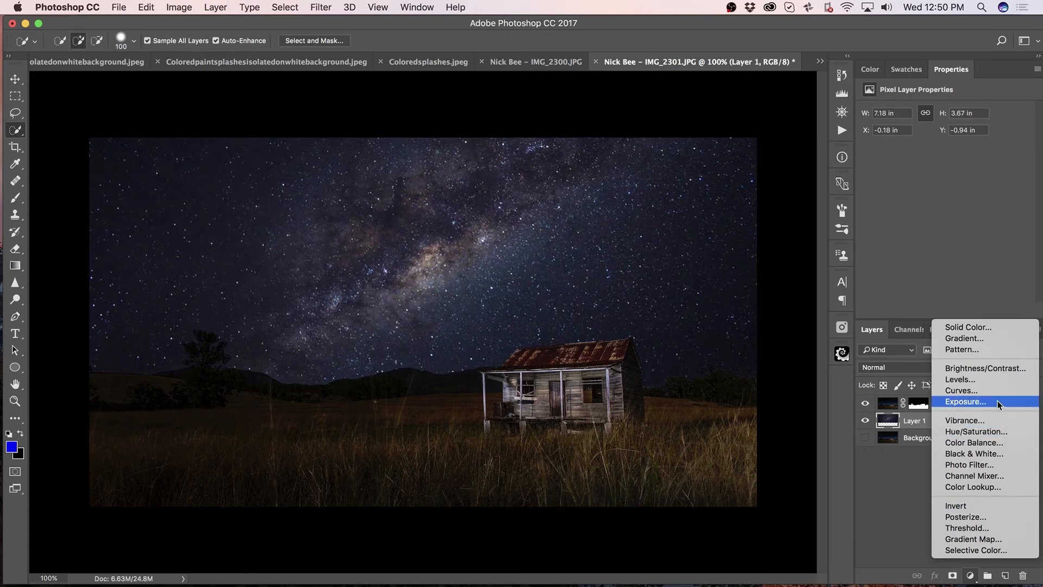
Add a Curves layer, pulling in the black point, lowering midtones and lifting highlights for contrast
click(961, 390)
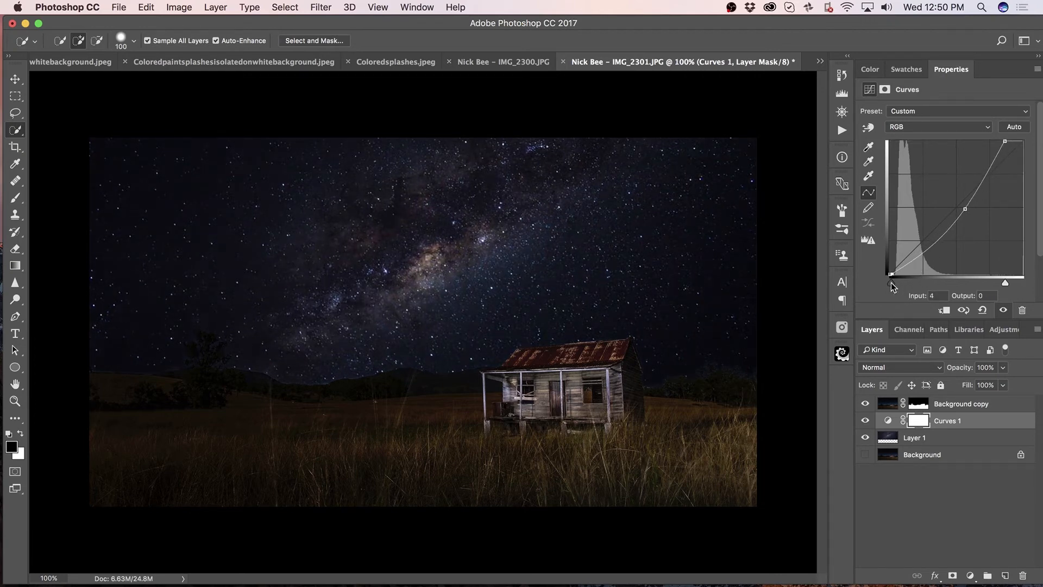
drag(891, 274, 914, 274)
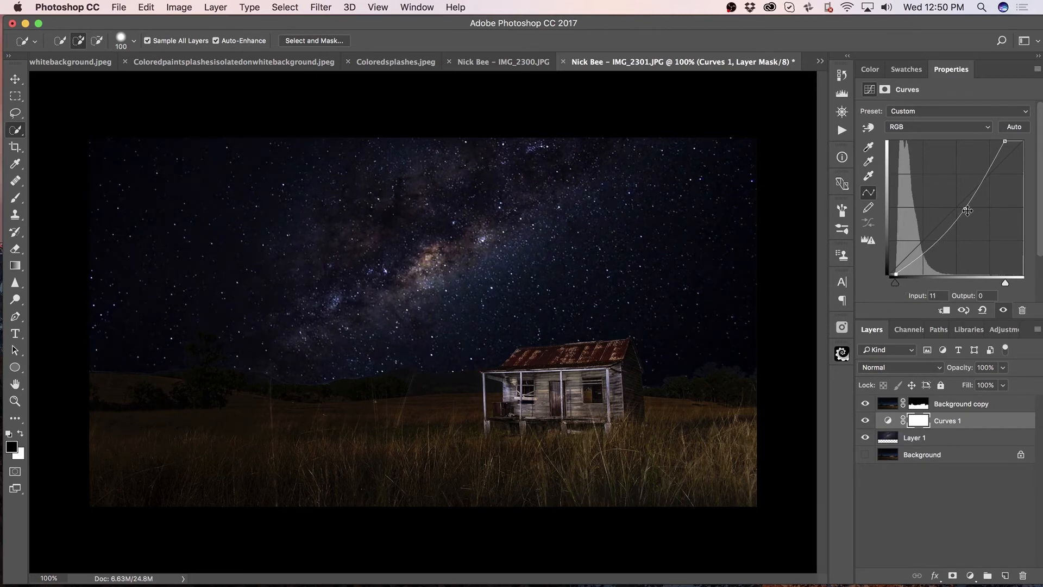
drag(969, 210, 968, 209)
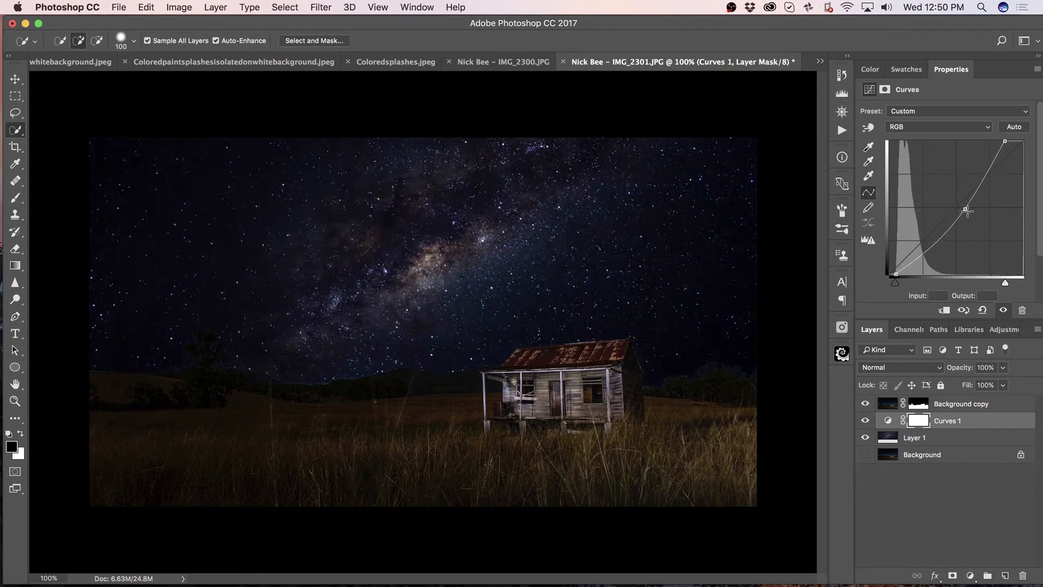
drag(966, 210, 972, 214)
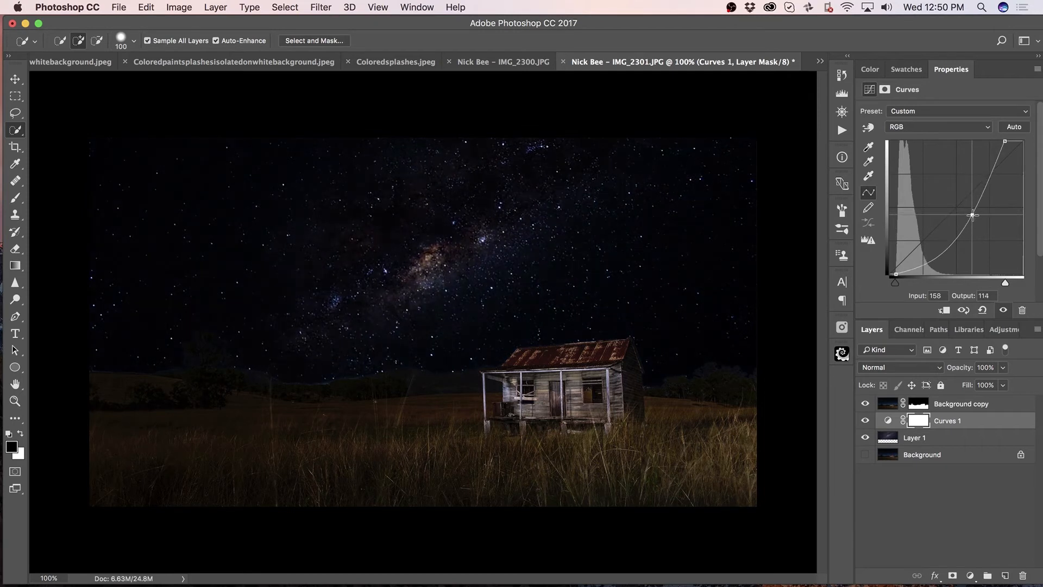
drag(972, 214, 971, 212)
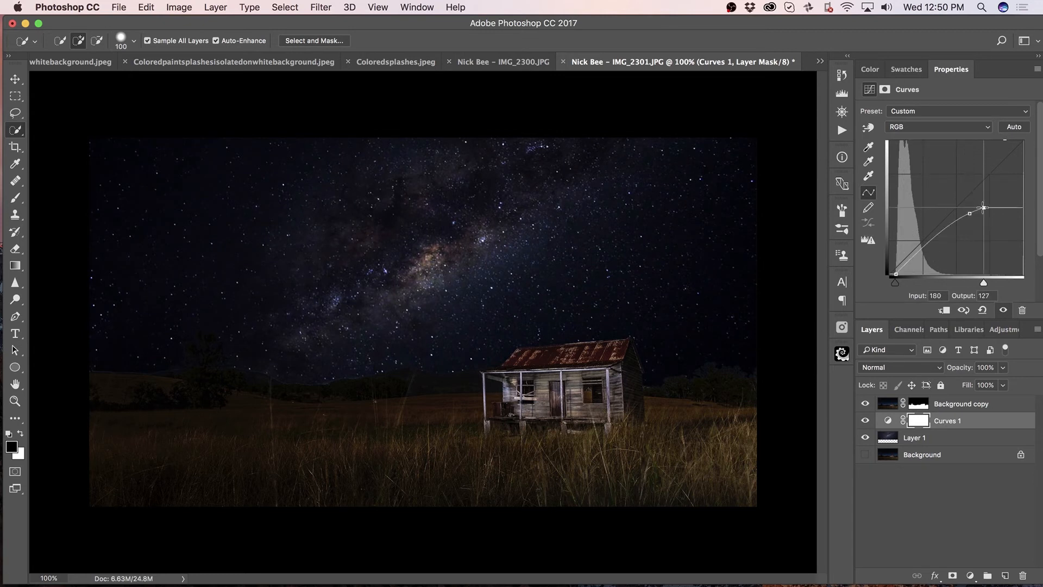
drag(983, 209, 1010, 141)
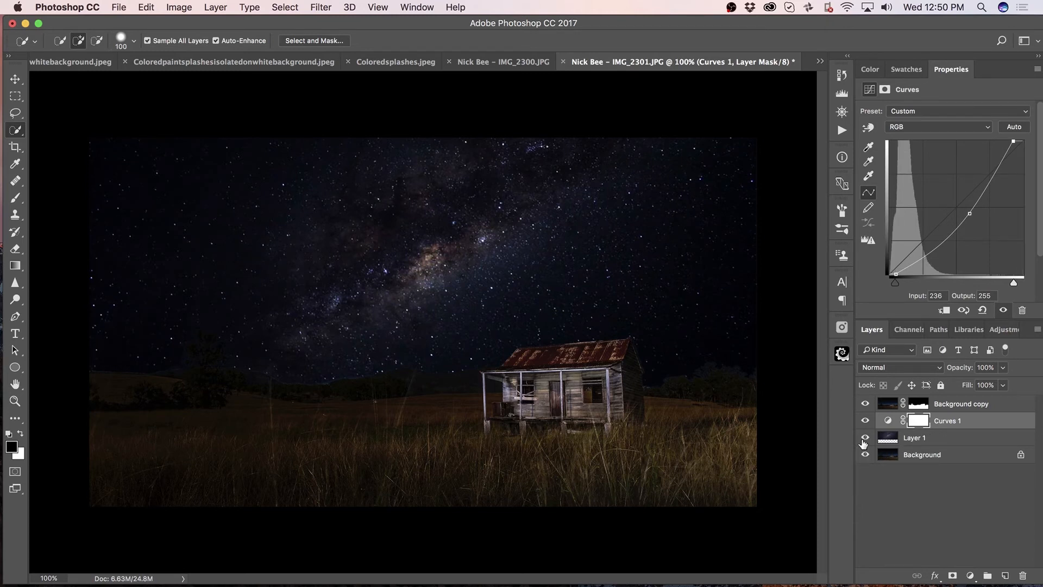
Show only Background and Layer 1, then give Layer 1 64% opacity and a layer mask
click(865, 438)
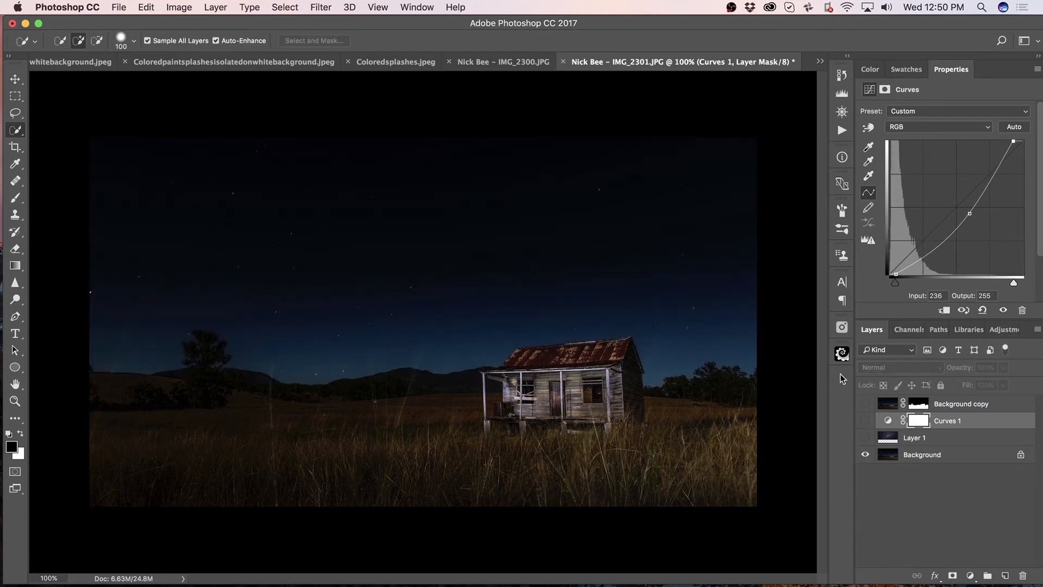
click(865, 437)
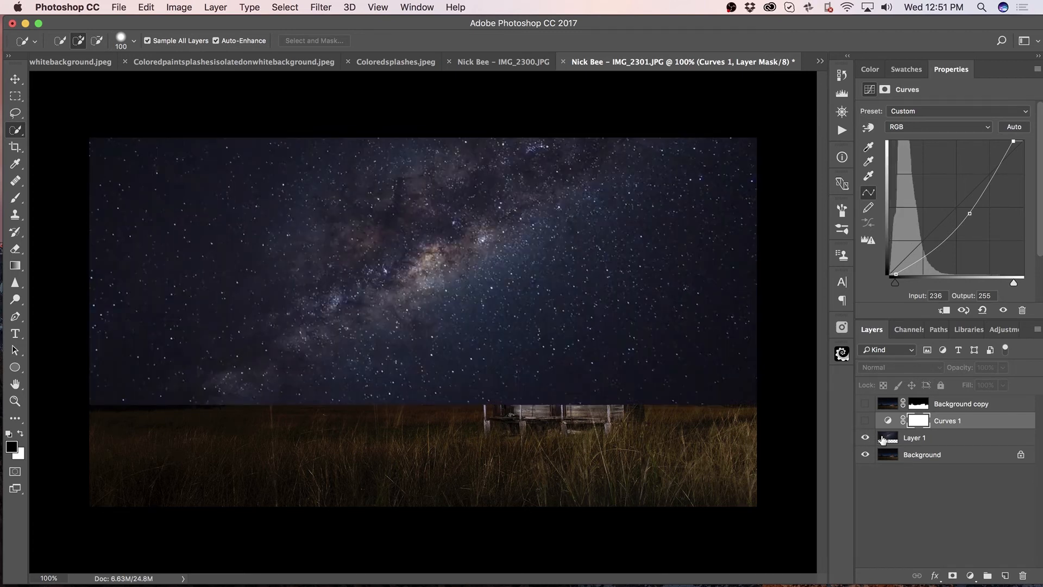
mouse_move(736, 346)
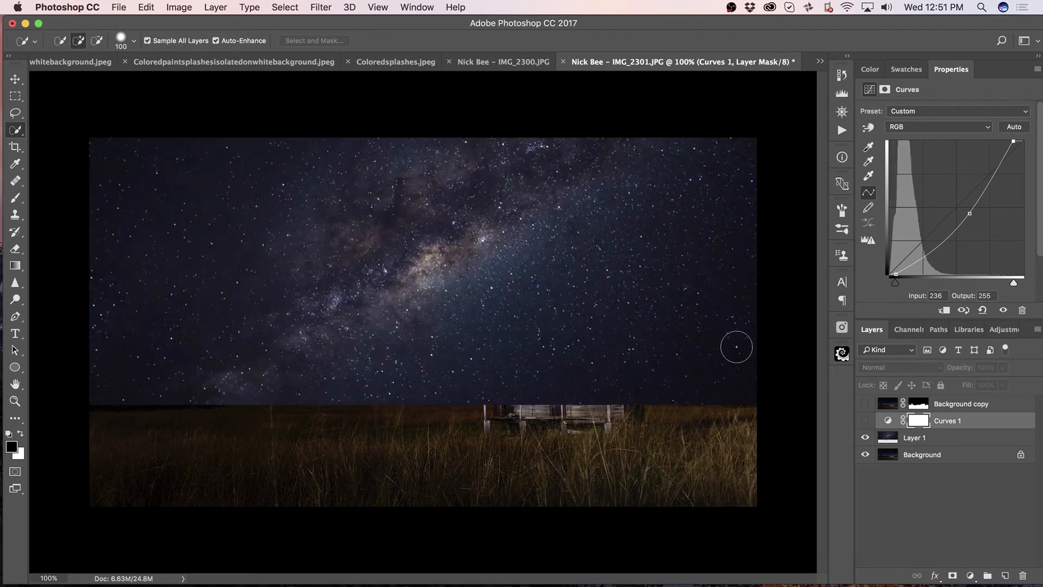
mouse_move(960, 376)
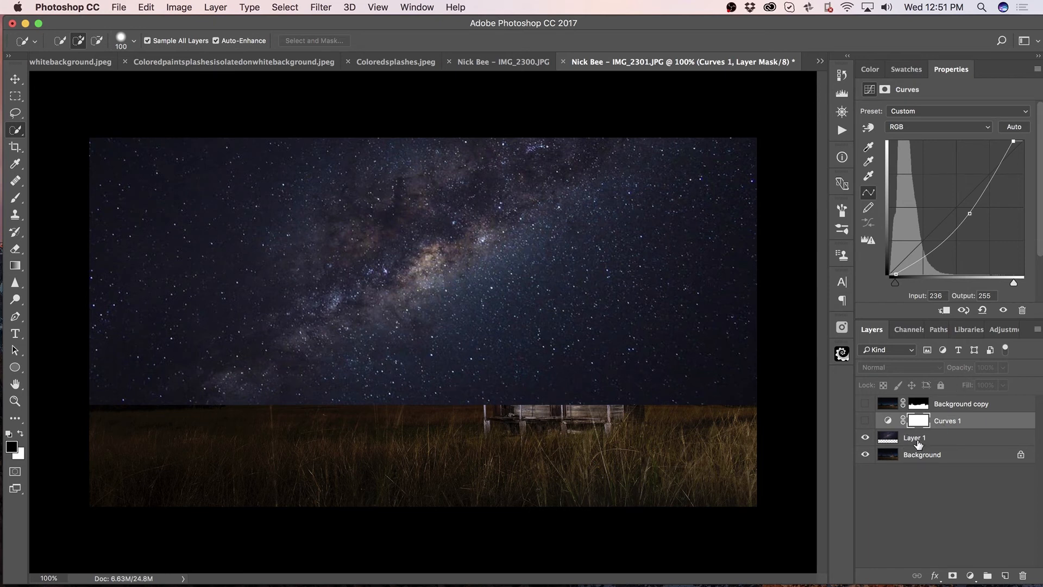
click(915, 436)
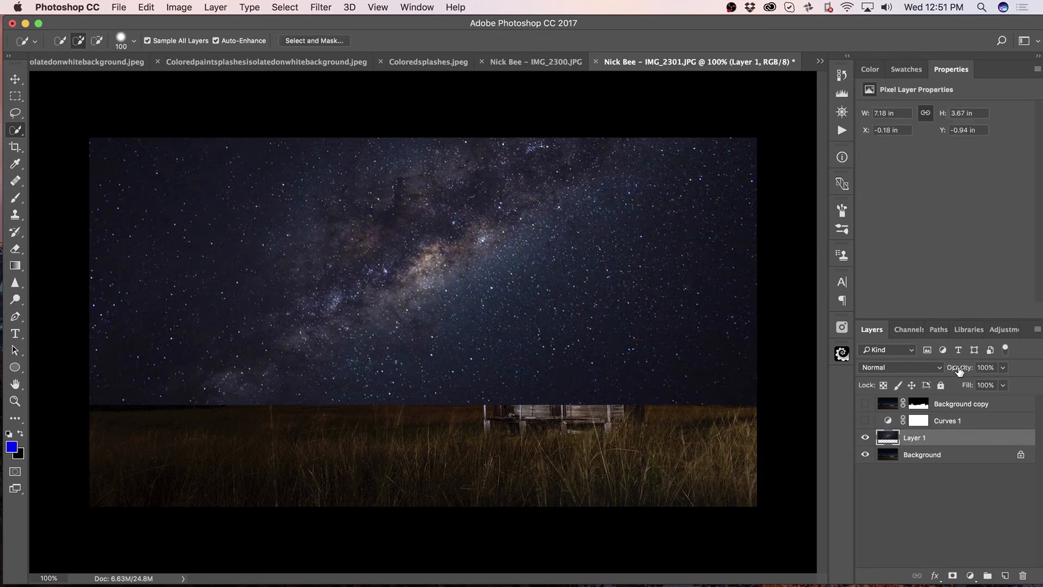
click(987, 366)
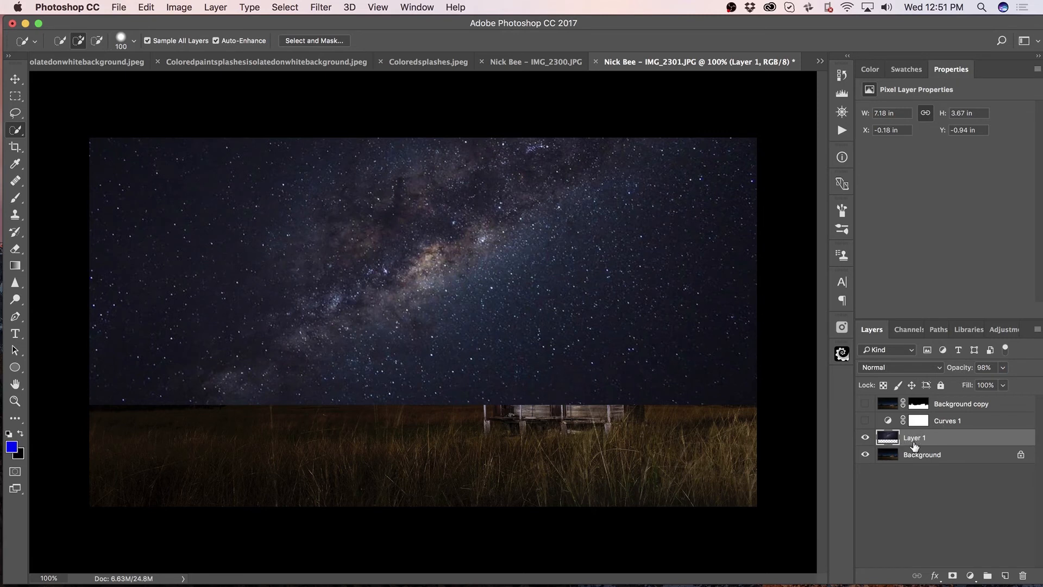
click(953, 576)
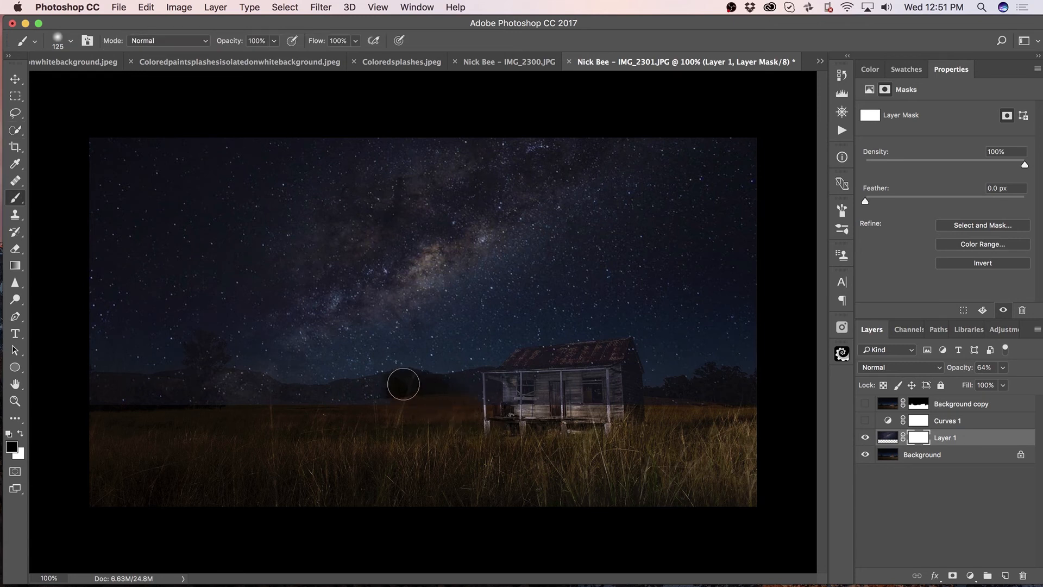
Paint black on Layer 1's mask along the horizon to reveal the tree, hills and shack
drag(404, 383, 229, 389)
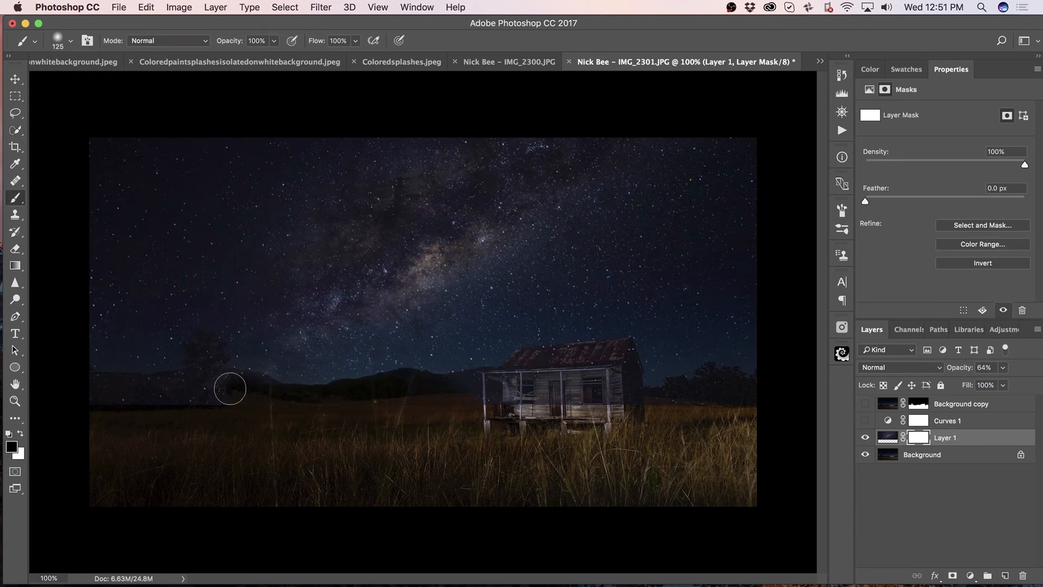
drag(230, 389, 194, 381)
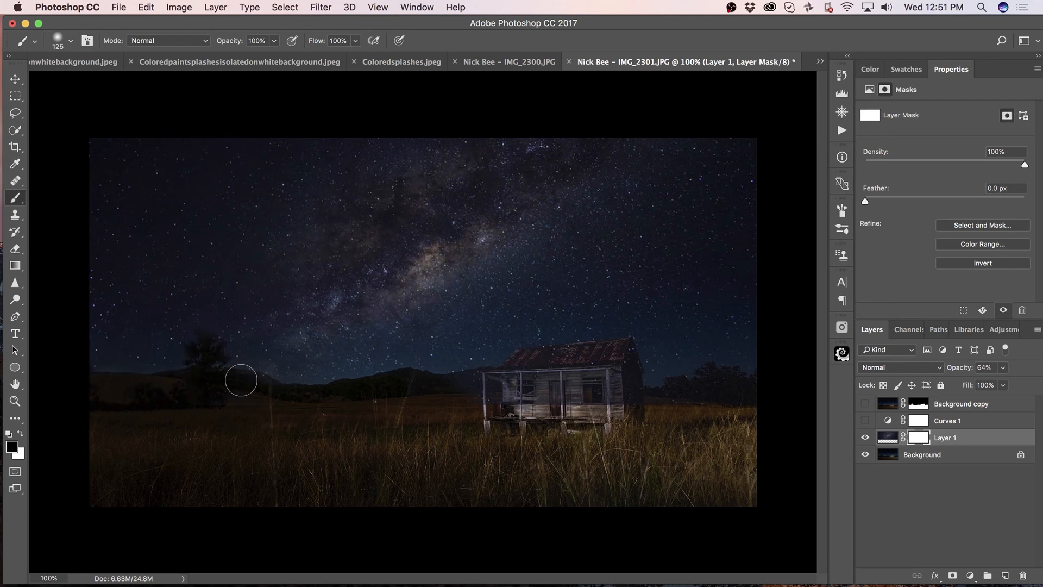
drag(241, 380, 449, 392)
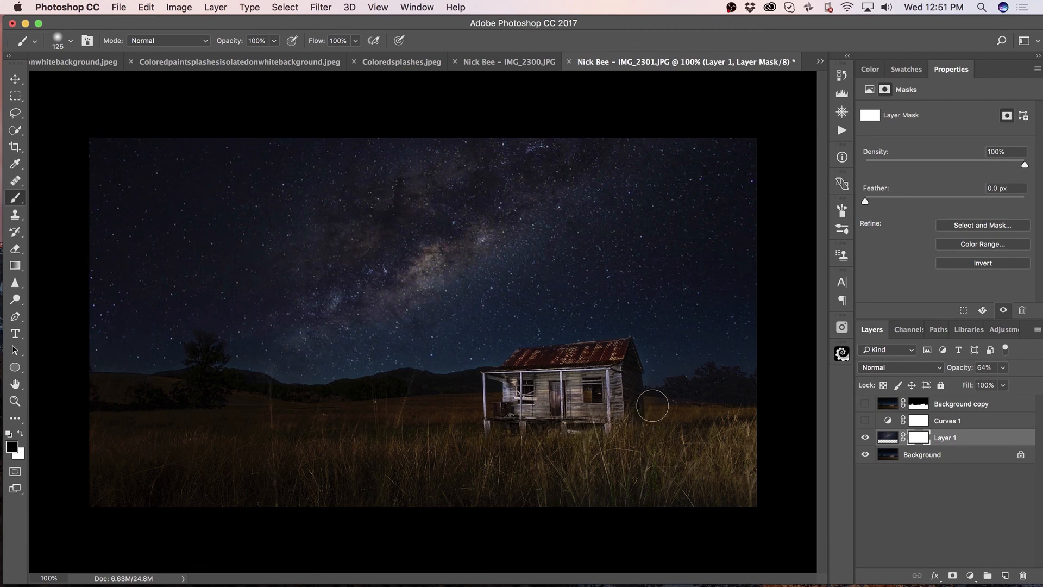
drag(652, 404, 724, 385)
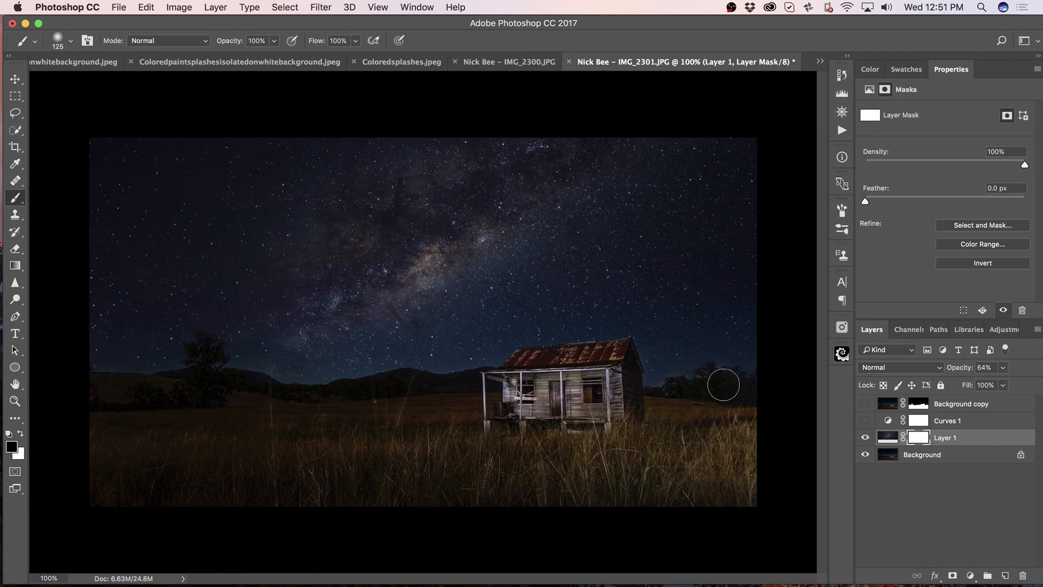